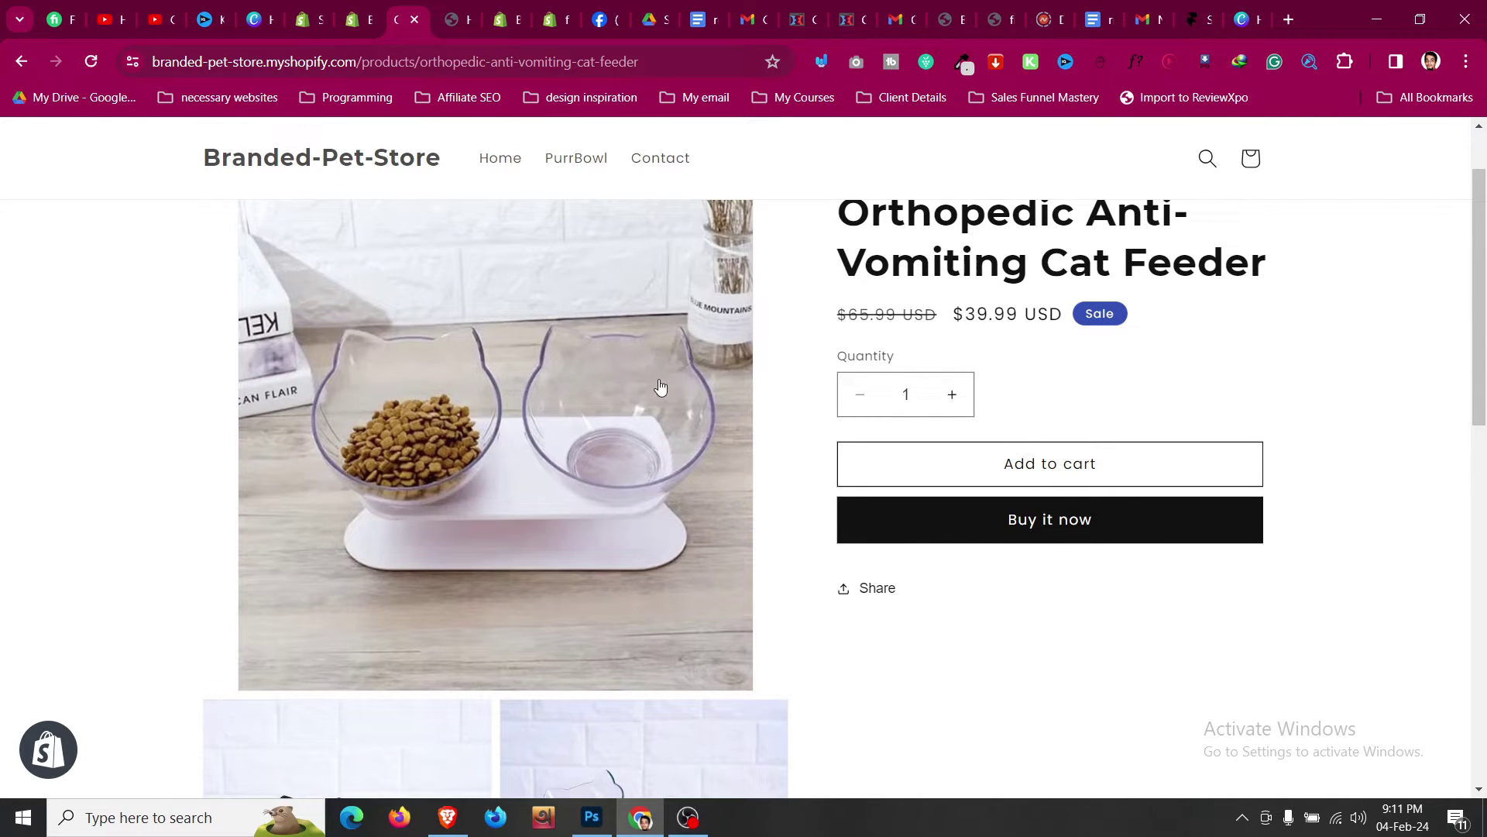
mouse_move(827, 462)
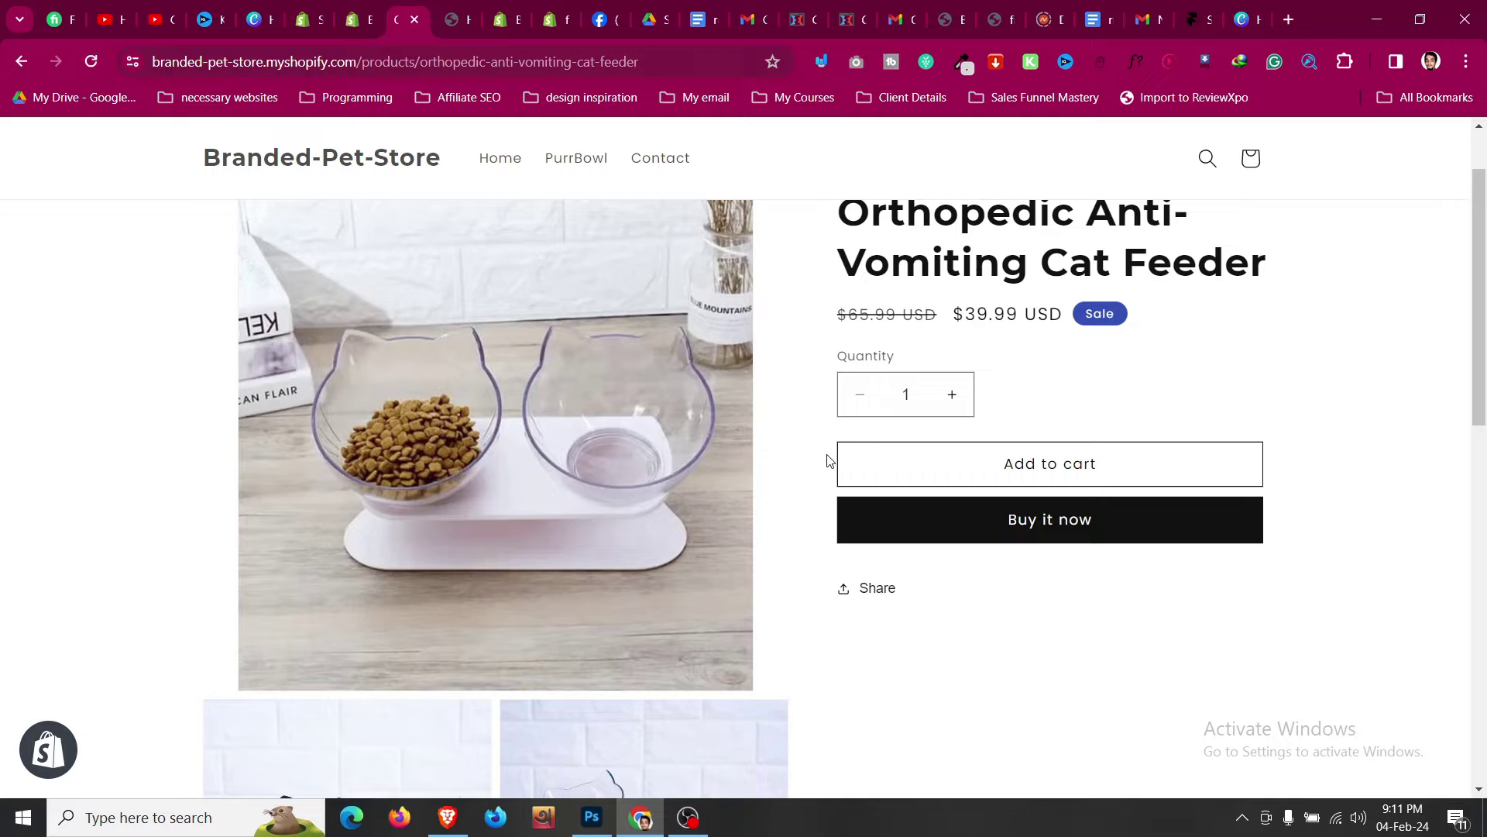
mouse_move(970, 505)
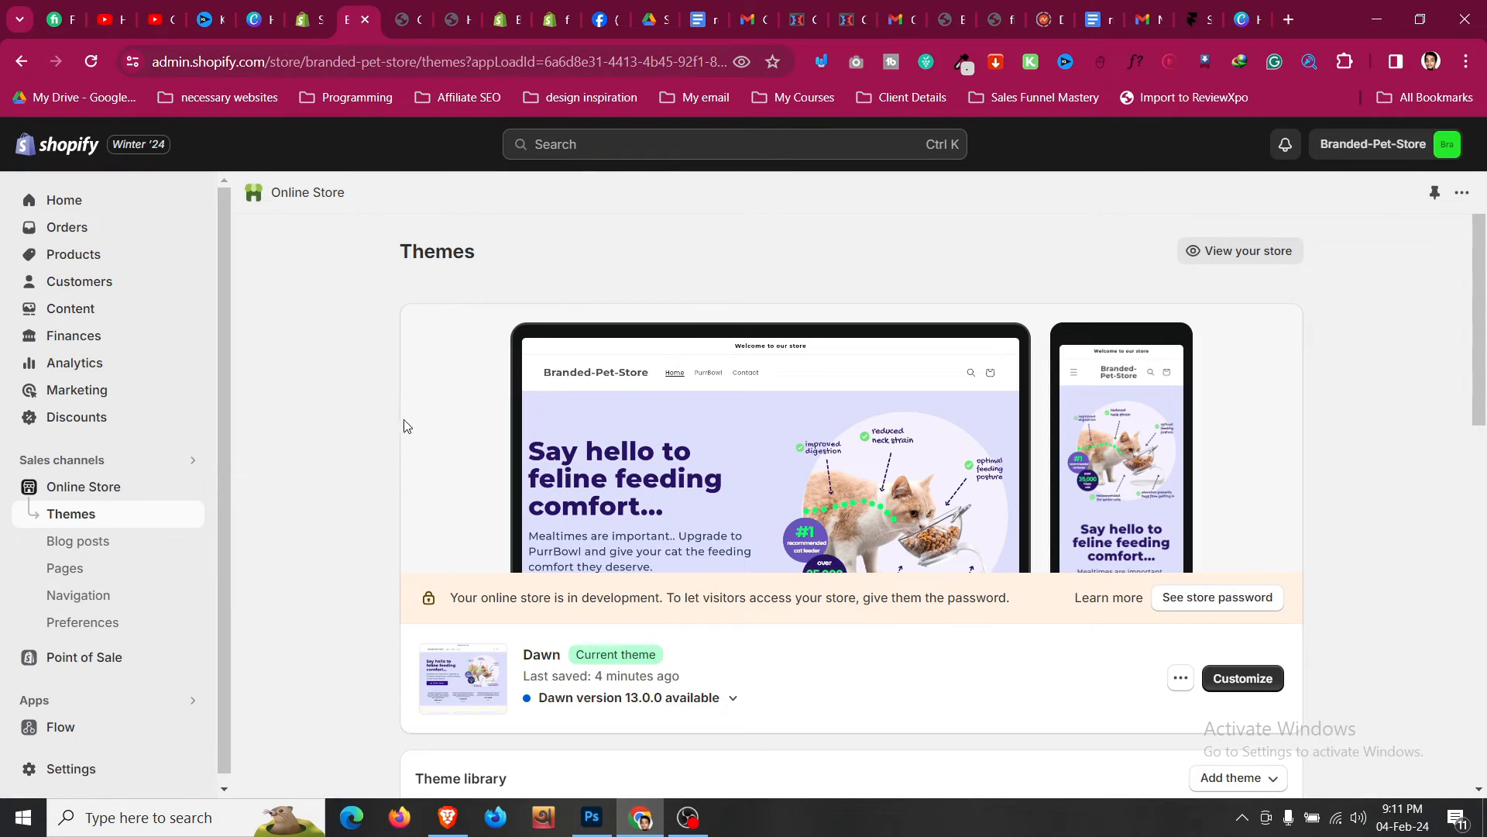
mouse_move(102, 499)
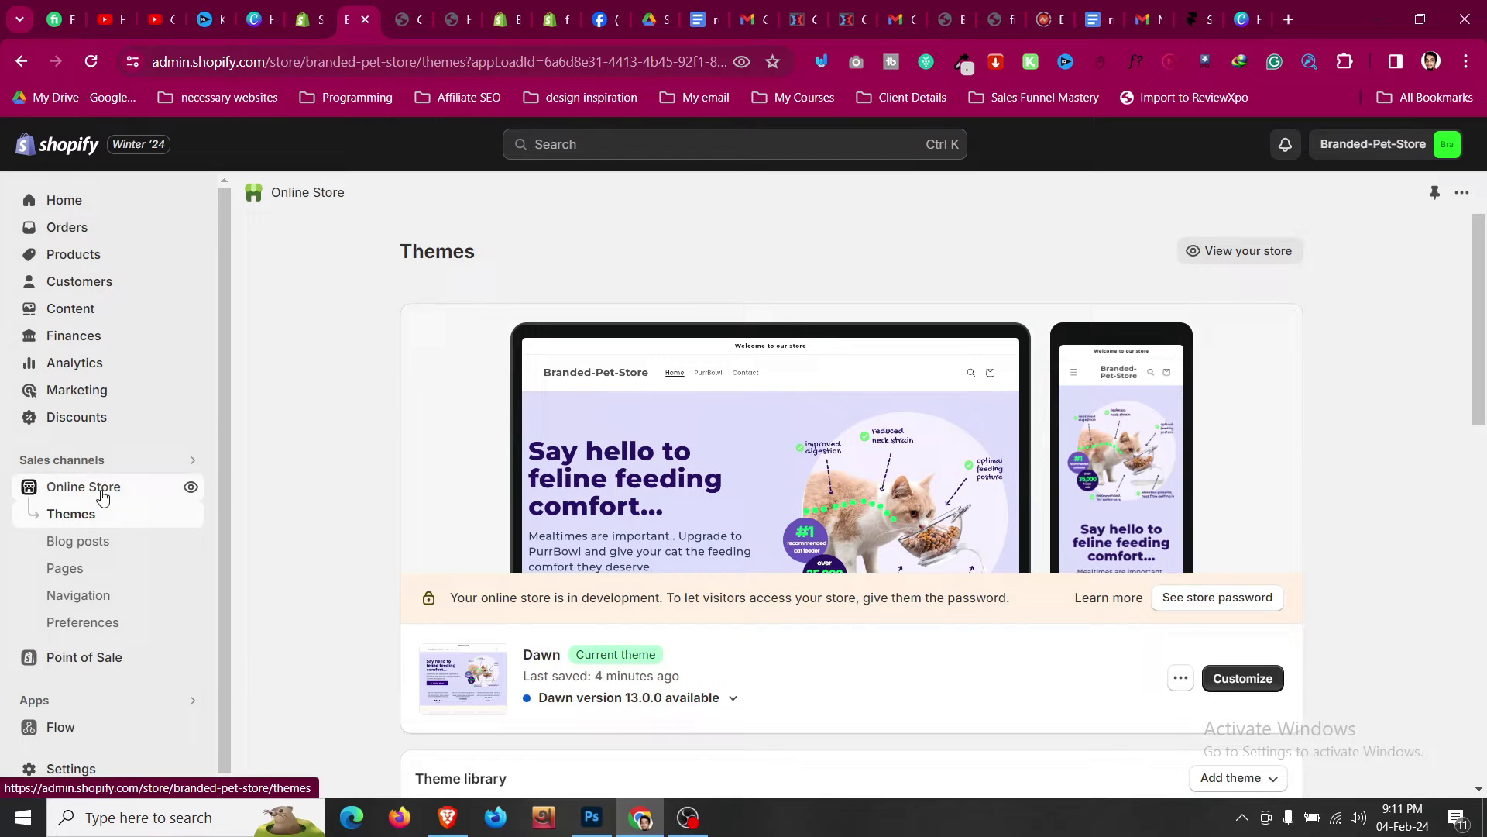
Reveal the Dawn theme's action list containing Duplicate and Edit code.
scroll("down", 3)
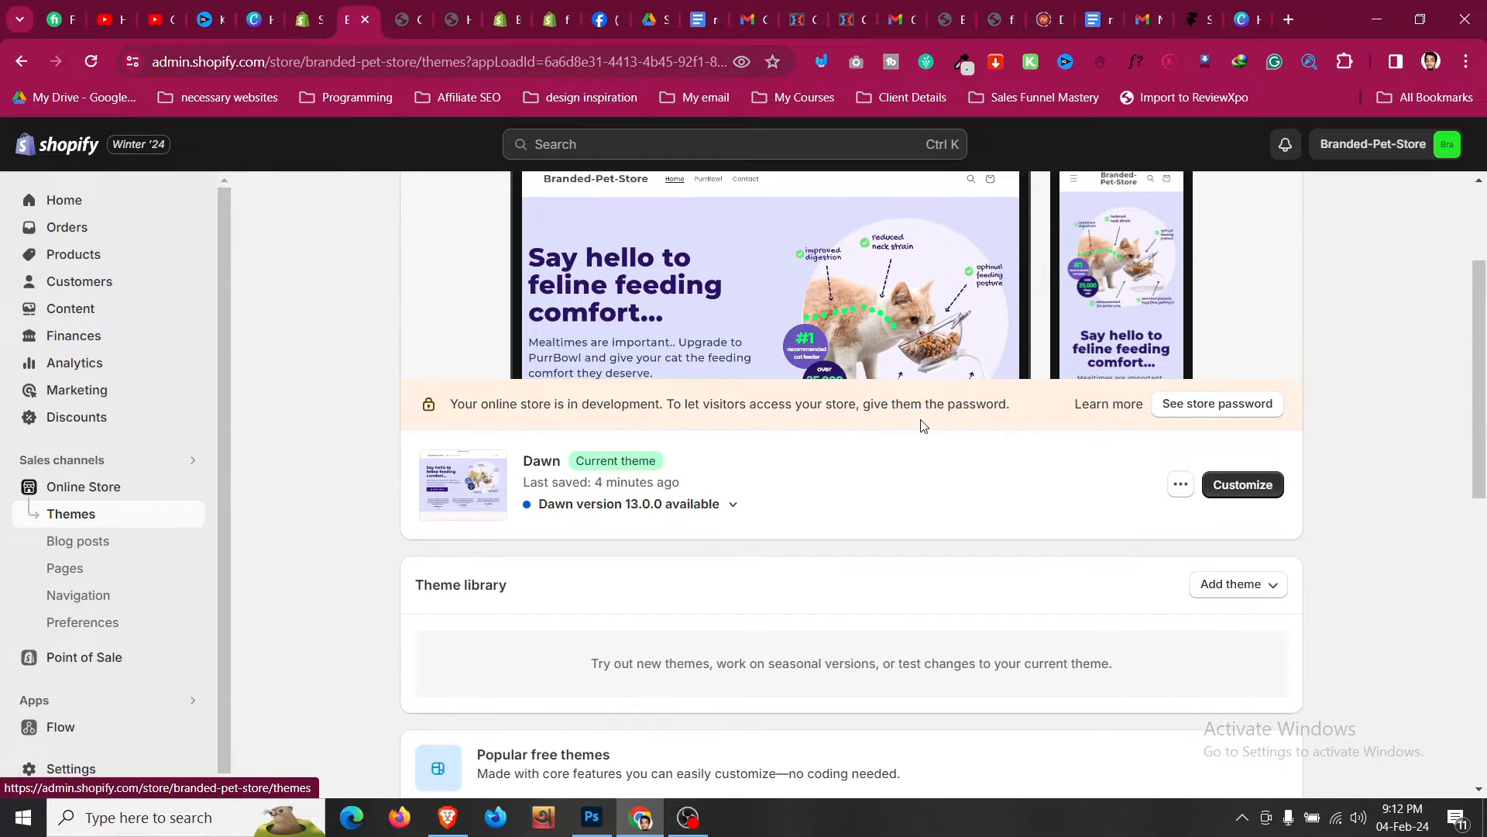
left_click(1180, 484)
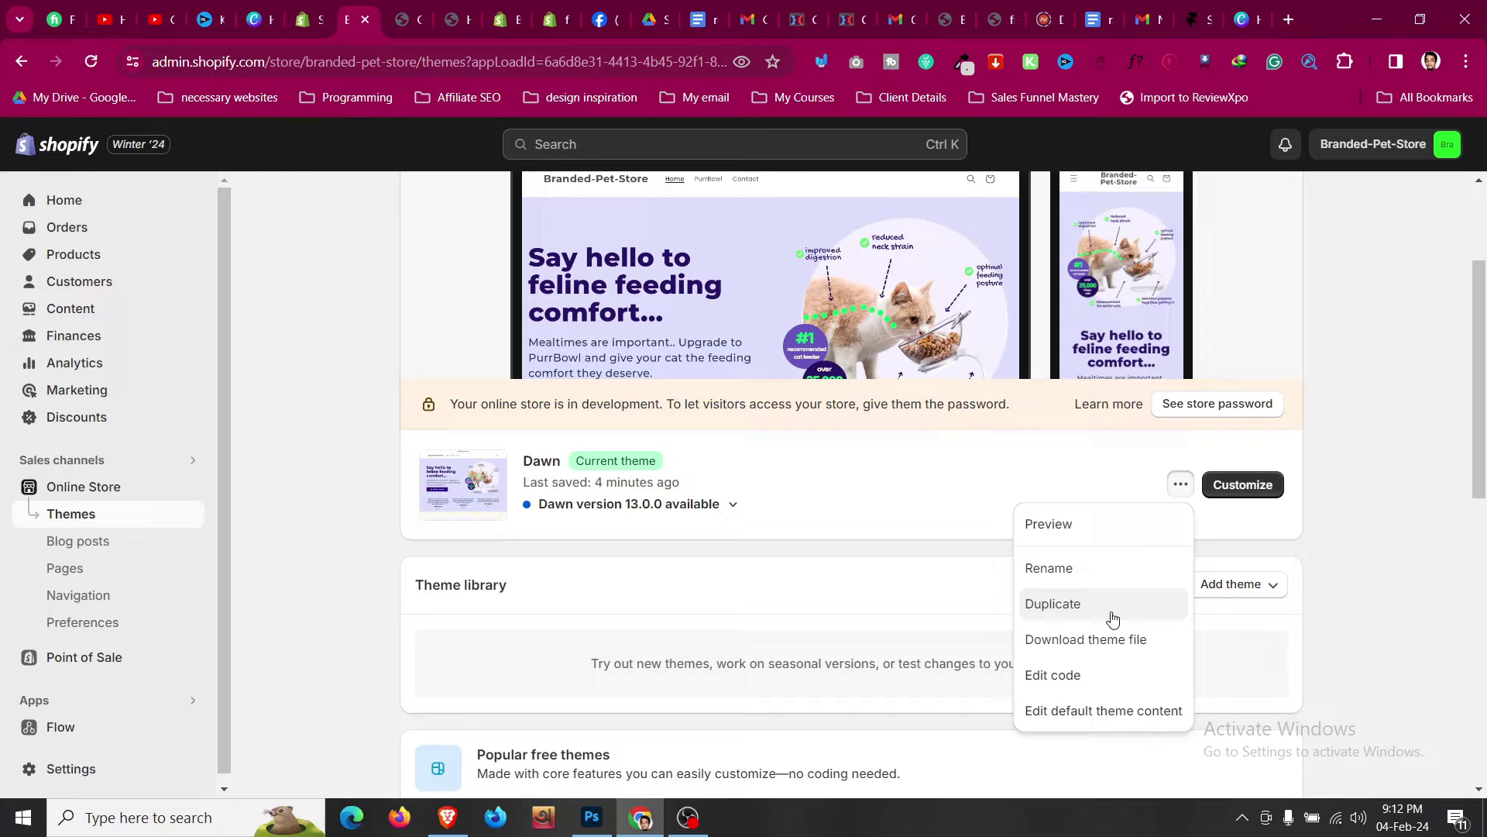
mouse_move(1147, 530)
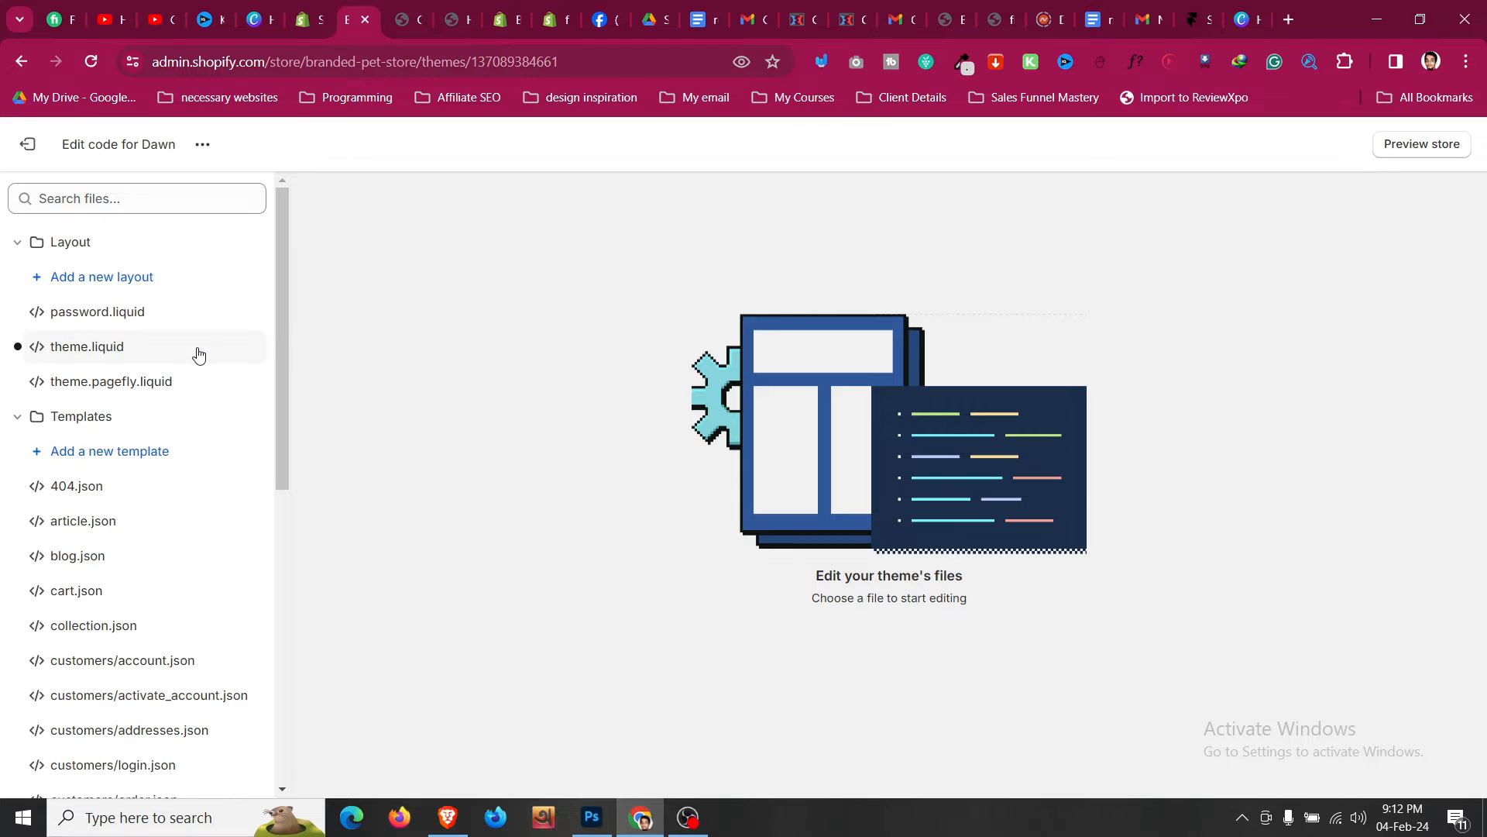
mouse_move(169, 263)
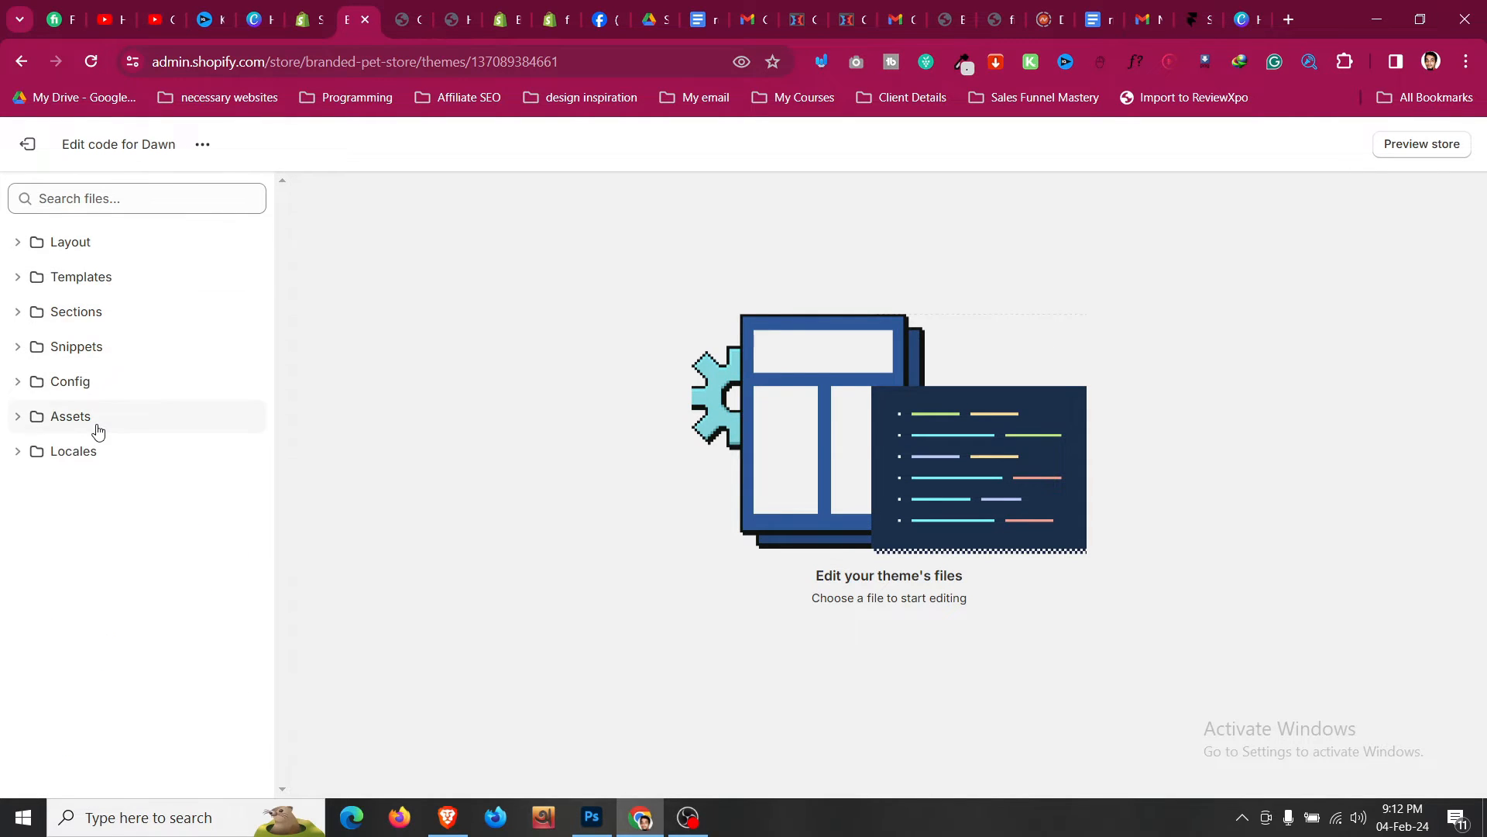
Load base.css from the Assets folder and reach the end of the file.
left_click(69, 415)
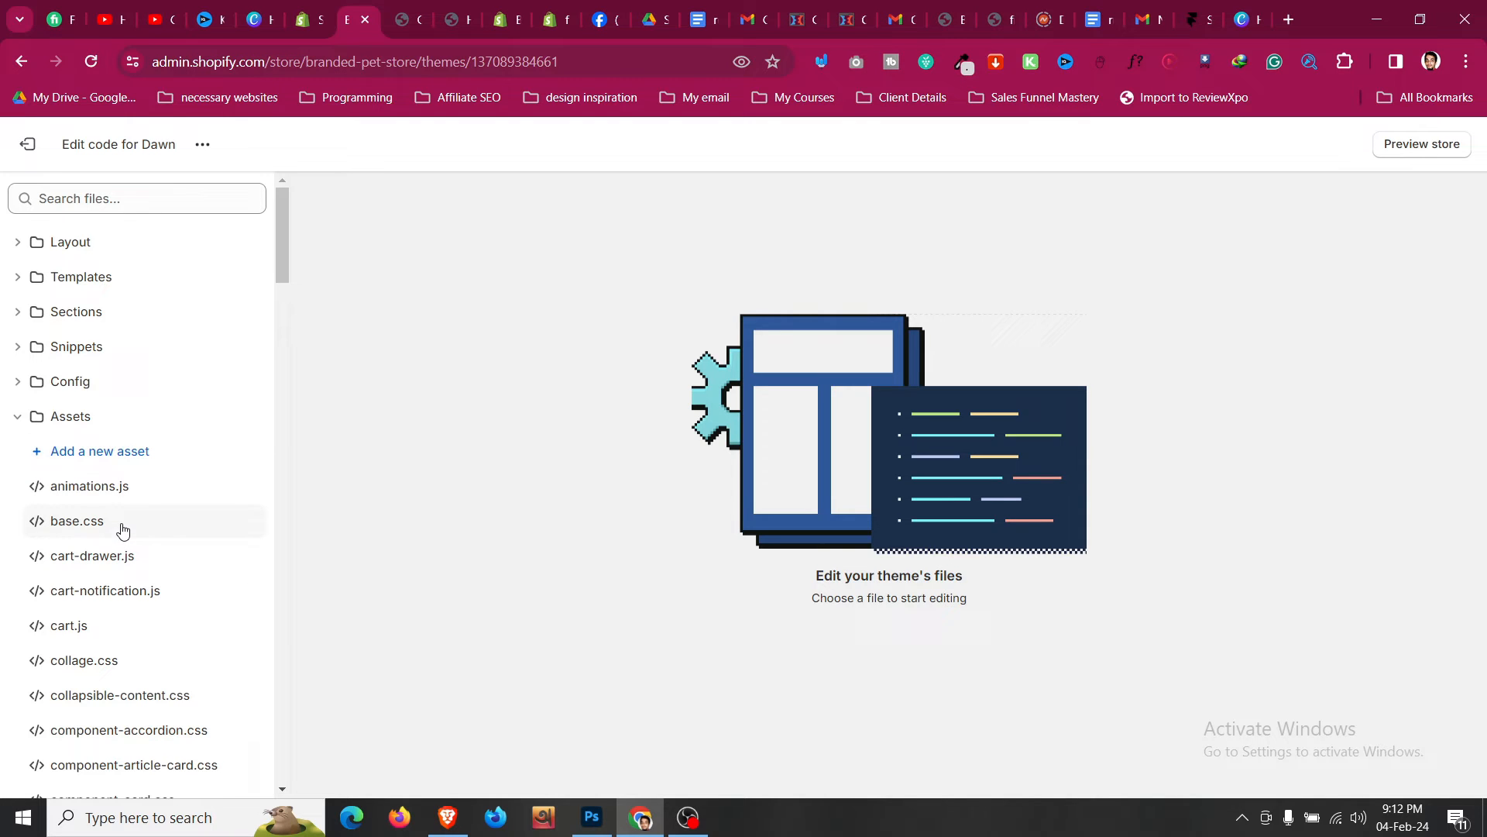
mouse_move(127, 528)
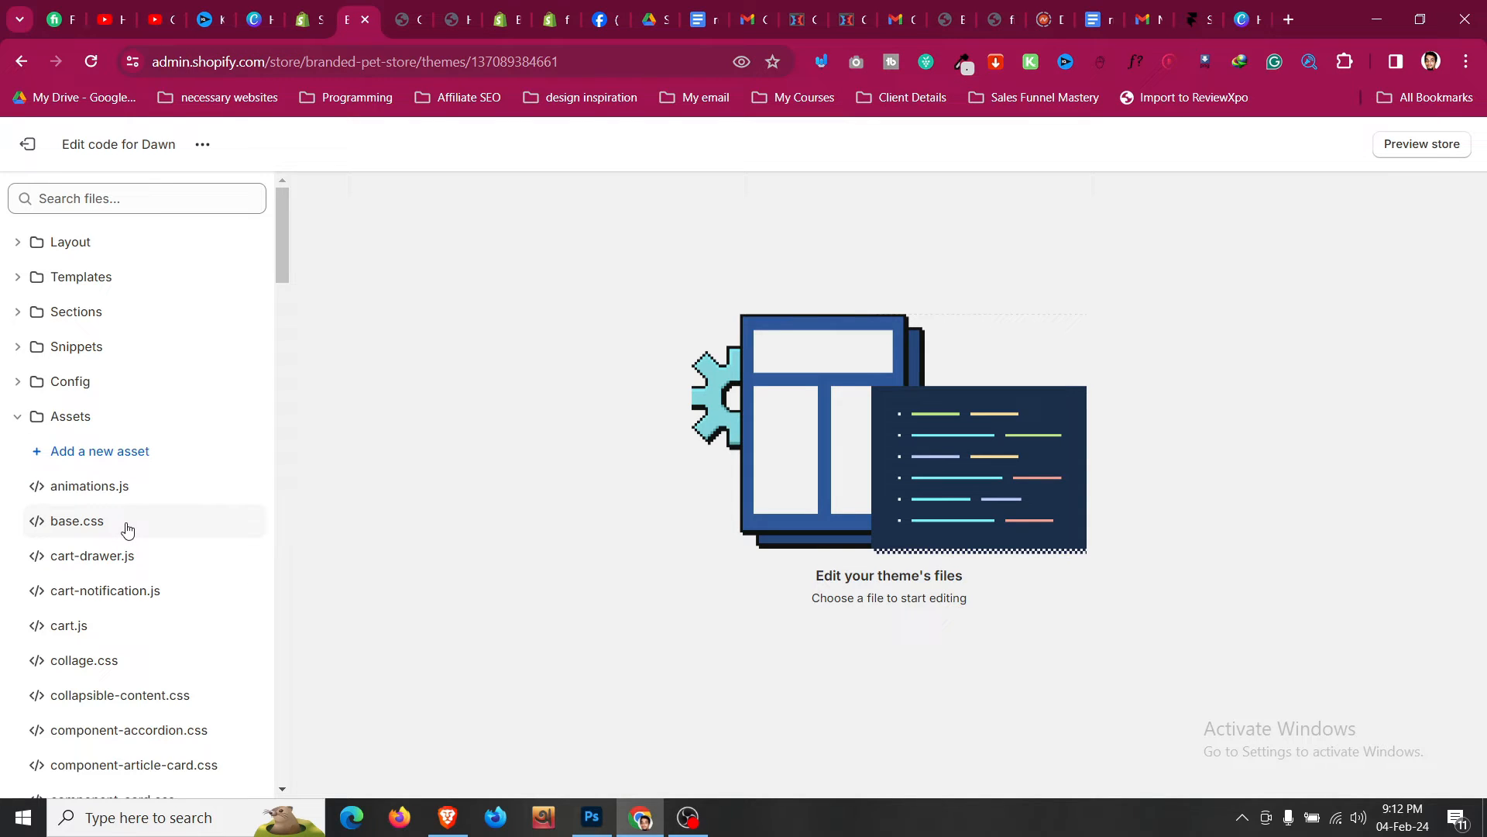
left_click(77, 521)
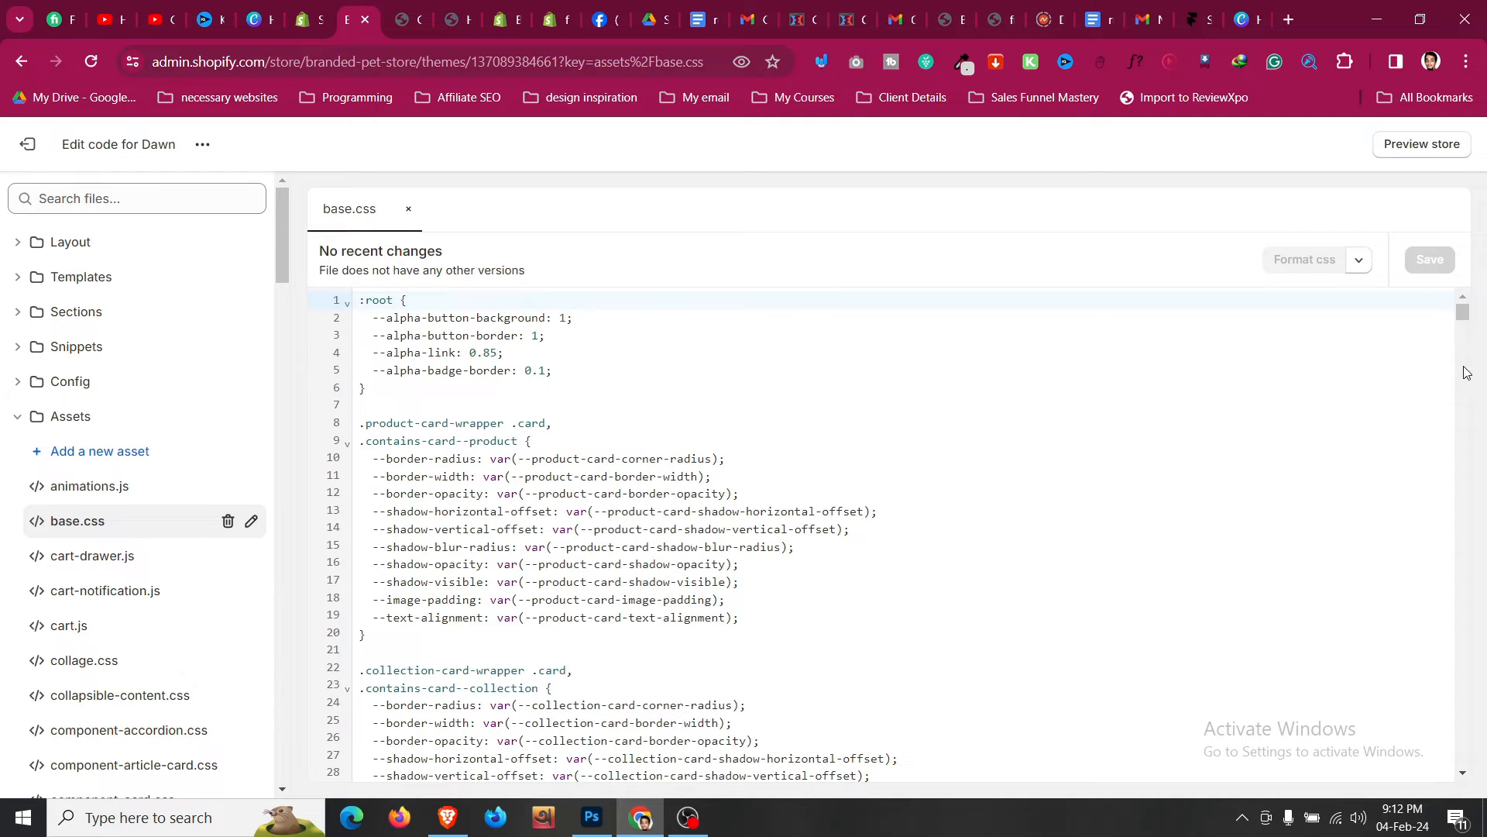
scroll("down", 3)
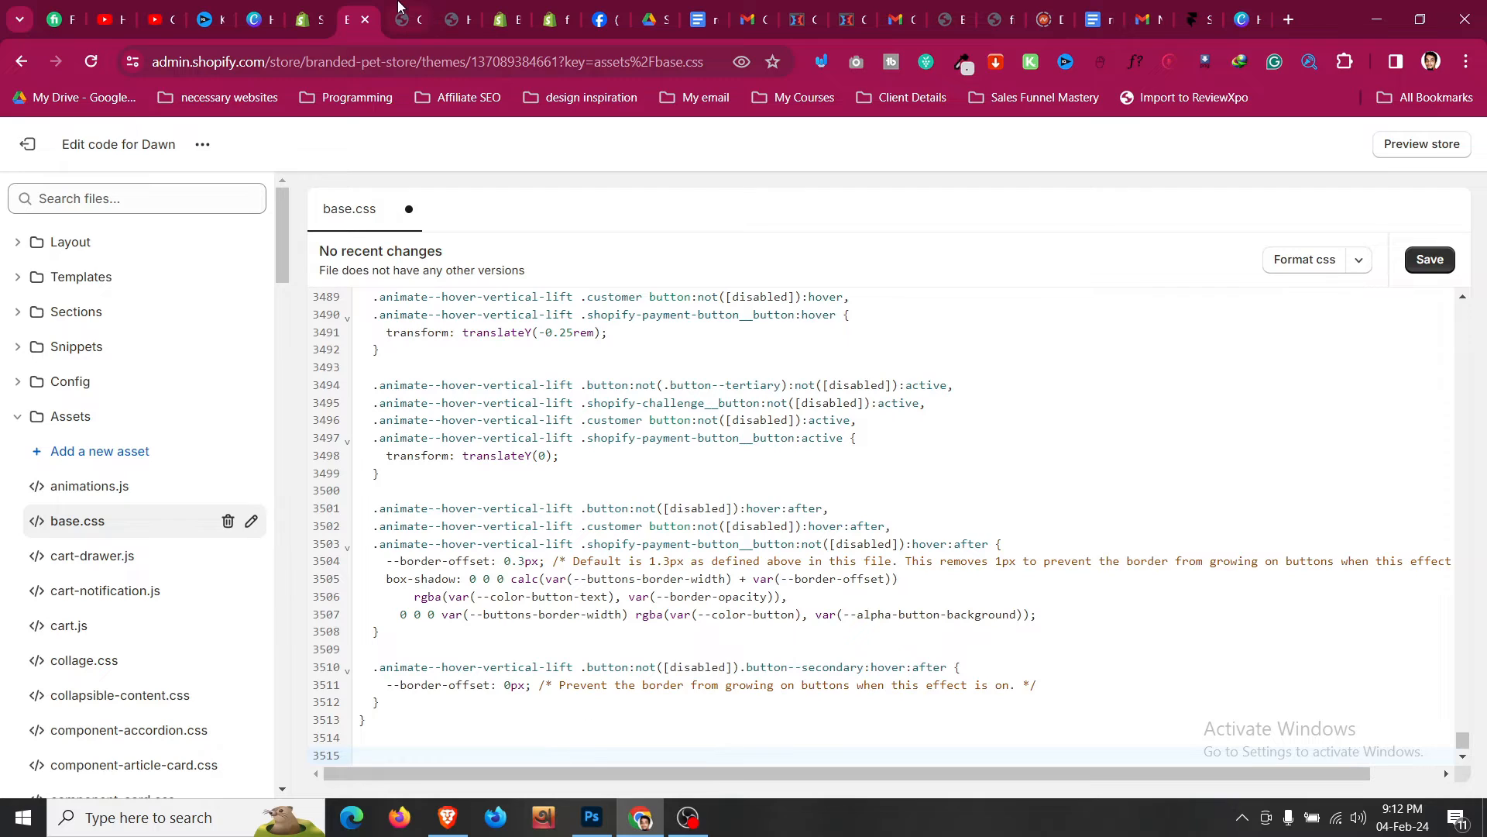
Select the three-line display:none rule on the tutorial page.
left_click(448, 19)
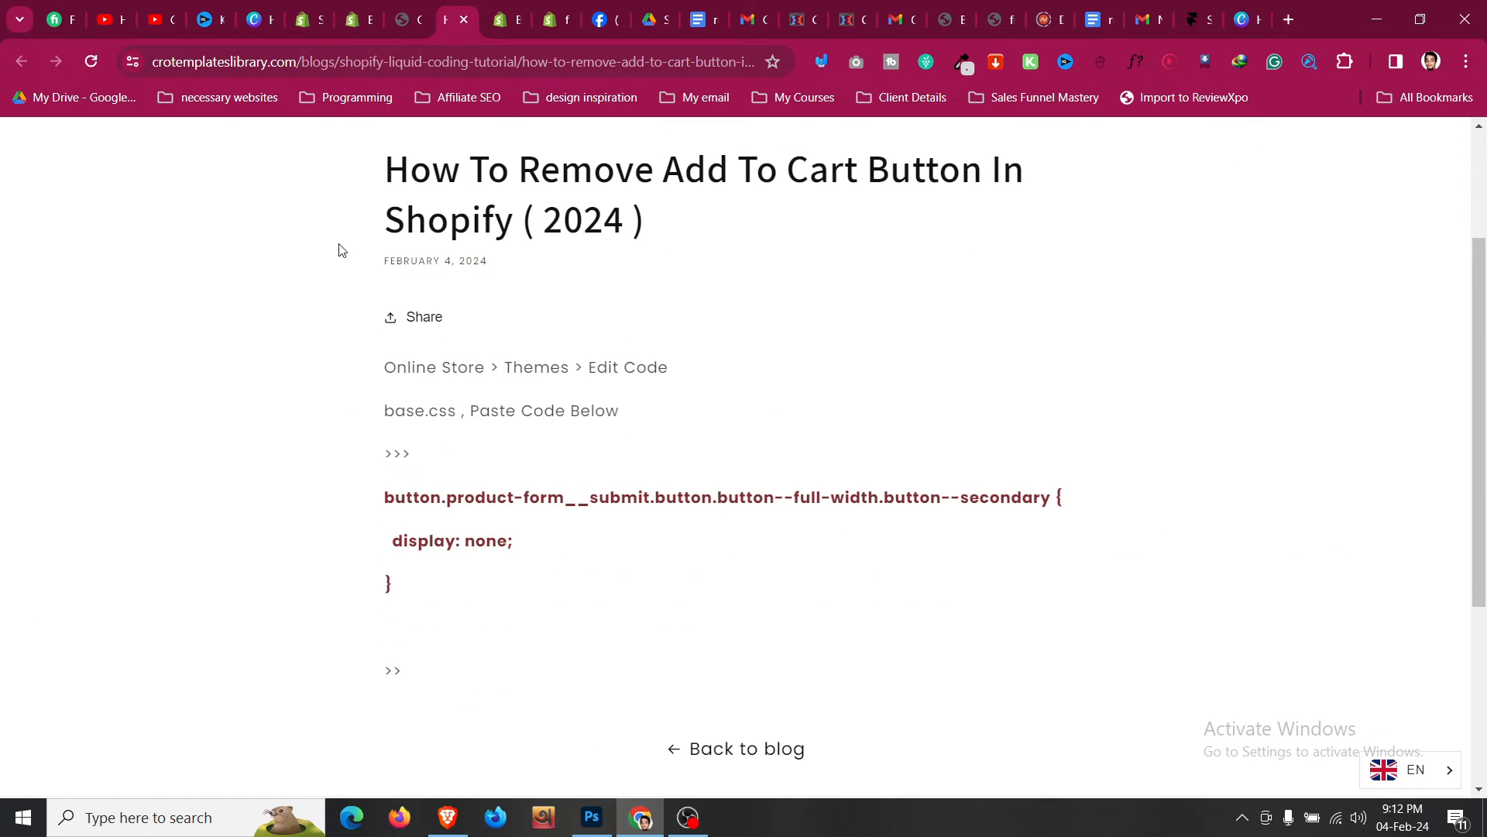
left_click_drag(383, 497, 390, 582)
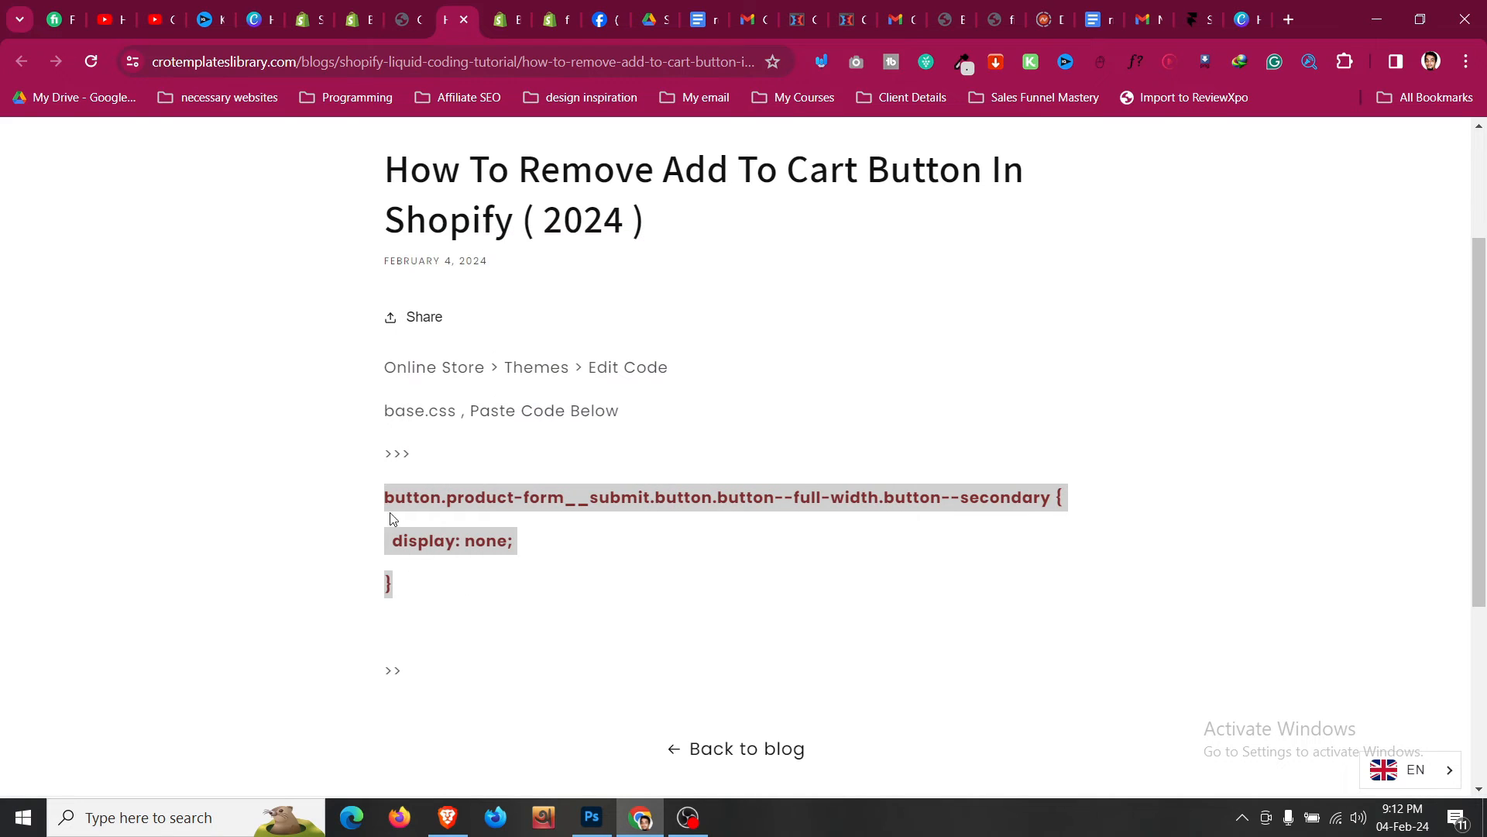
Paste the display:none rule for the product form's secondary button after line 3514 and save base.css.
left_click(353, 19)
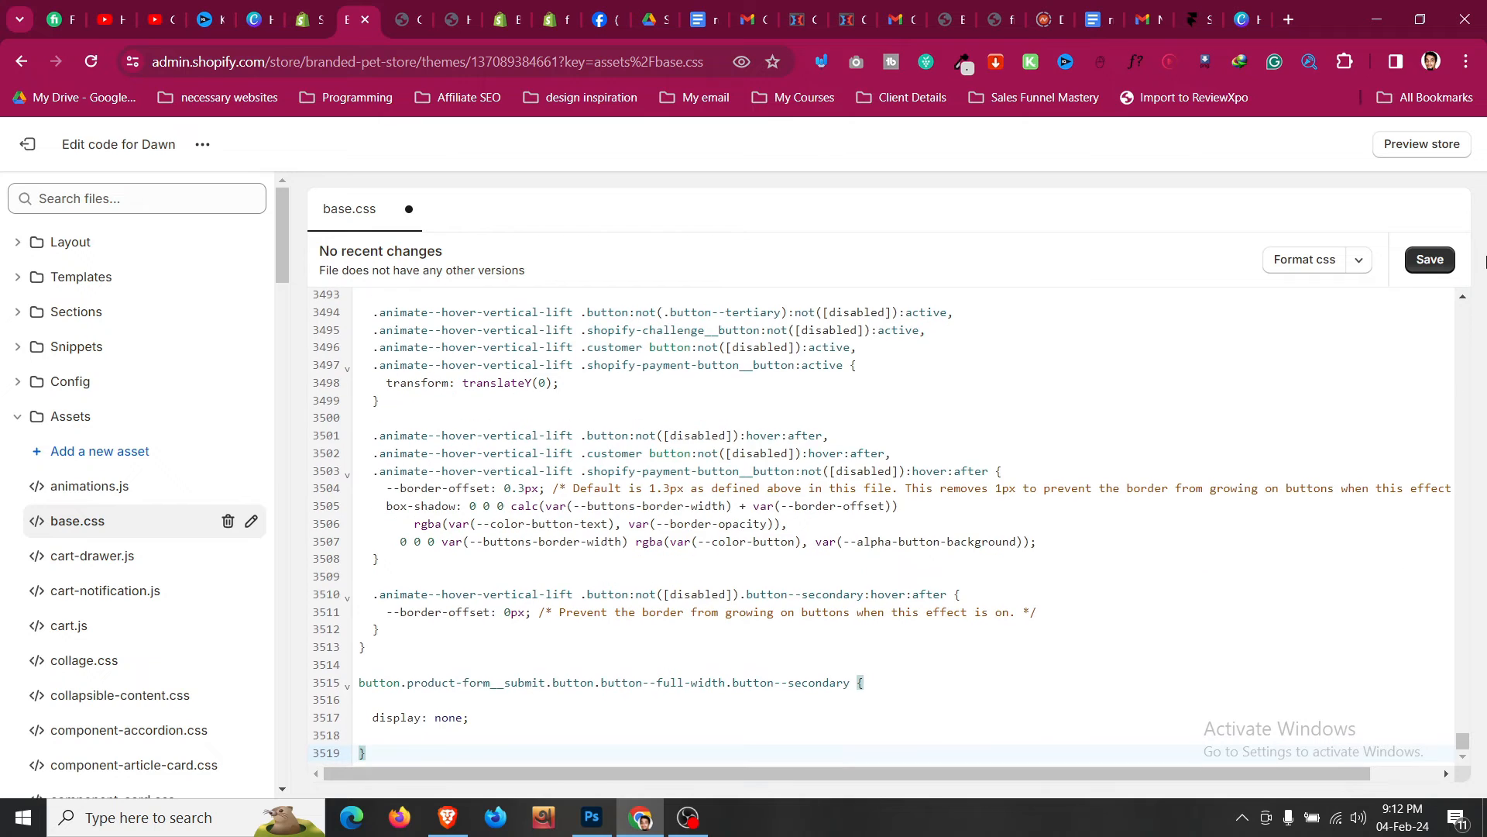
left_click(1430, 260)
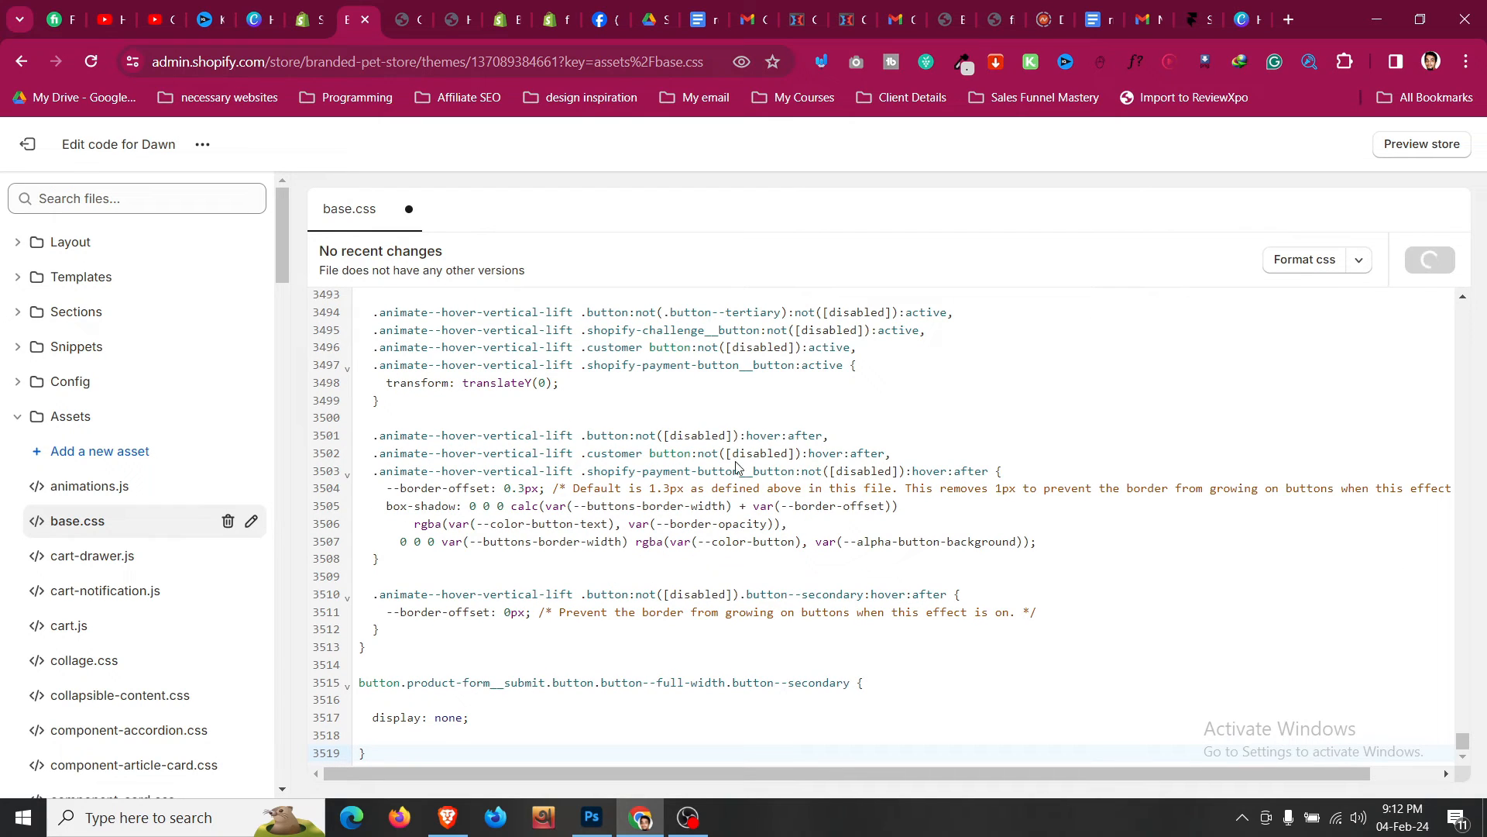
key("Ctrl+s")
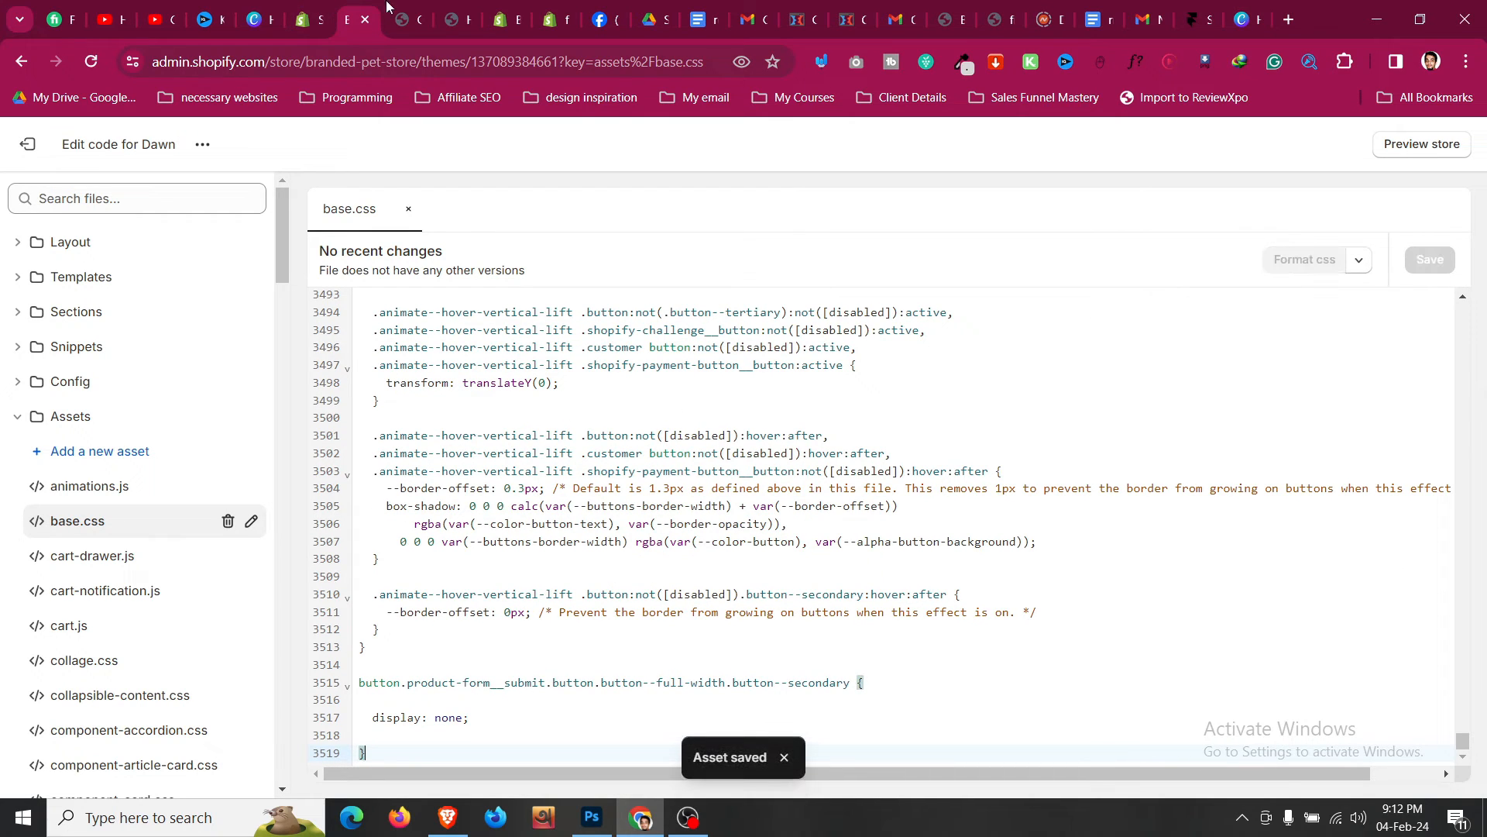
Return to the cat feeder product page and refresh it to check Add to cart is gone.
left_click(406, 21)
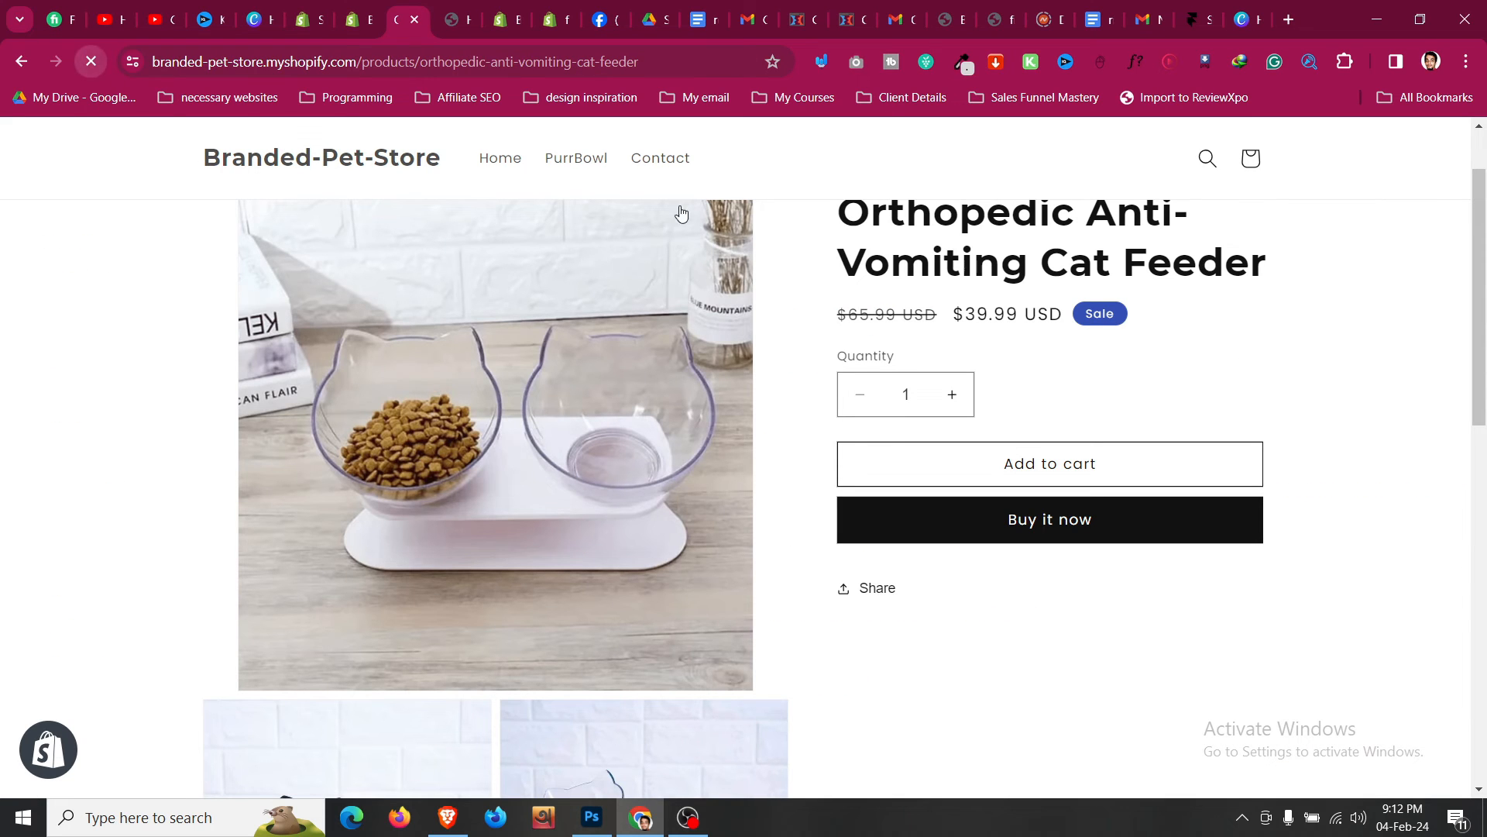
mouse_move(1057, 389)
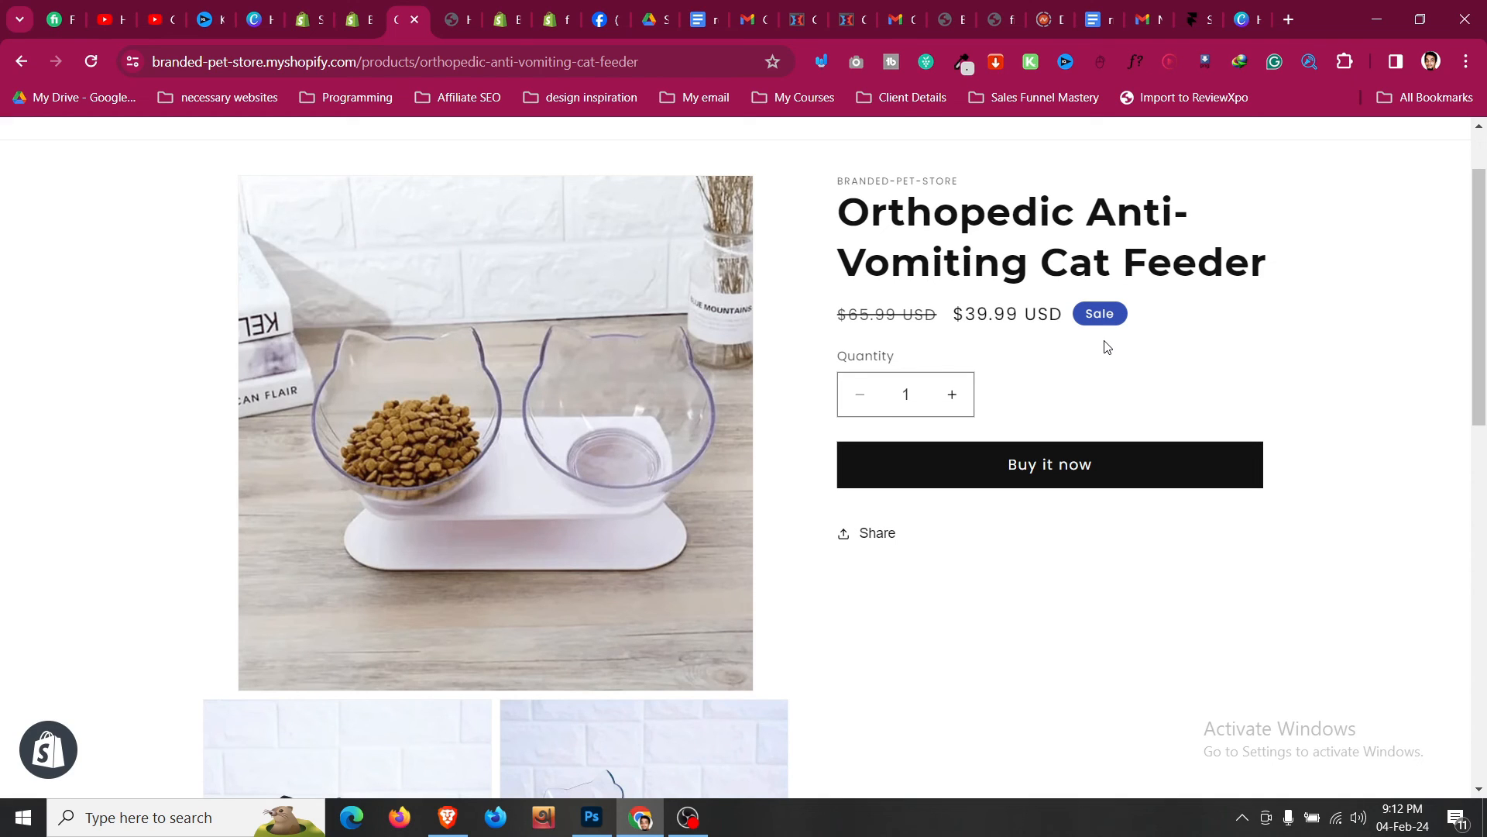
mouse_move(796, 602)
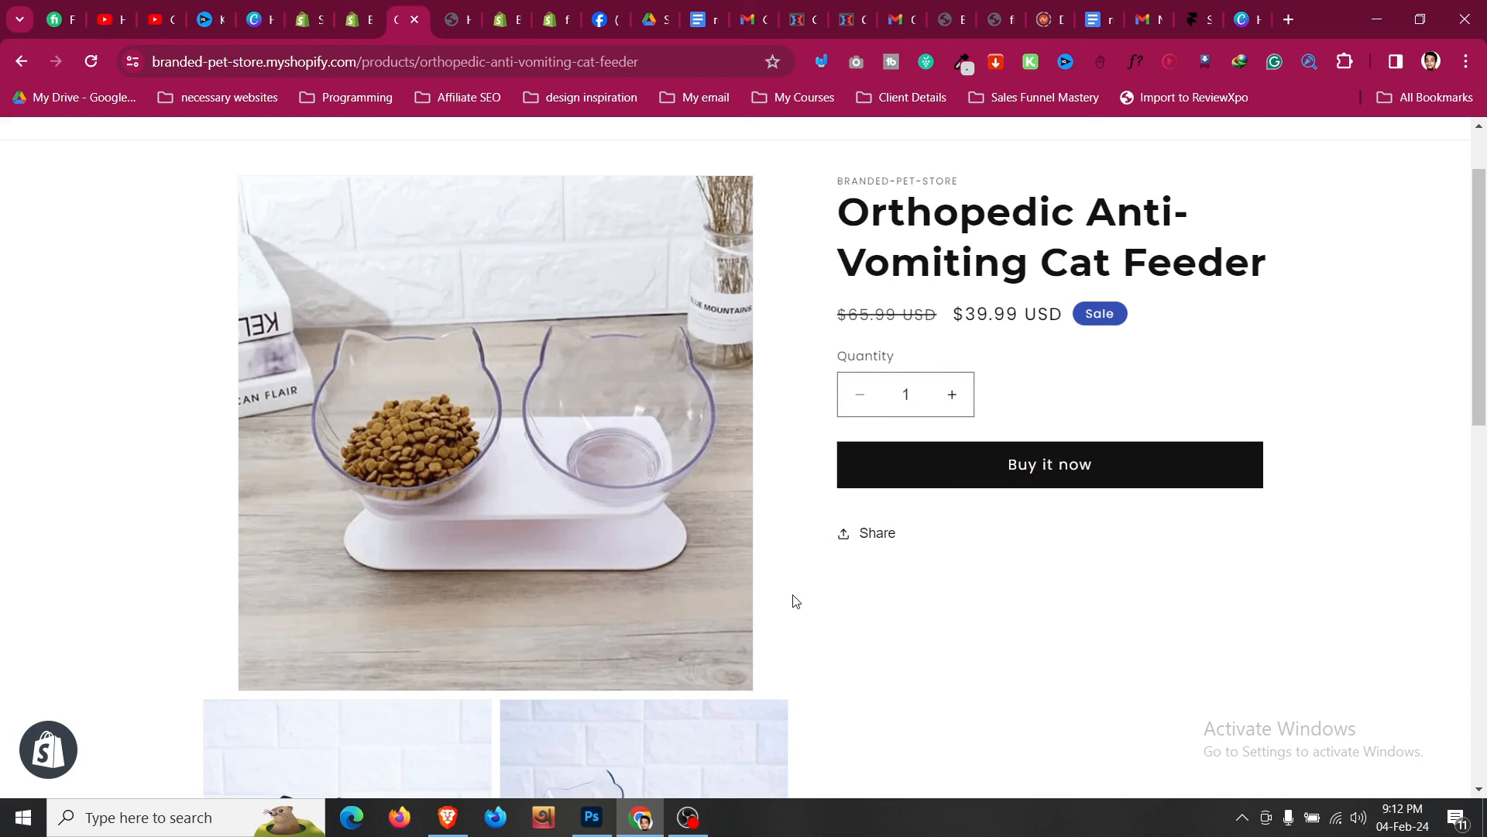